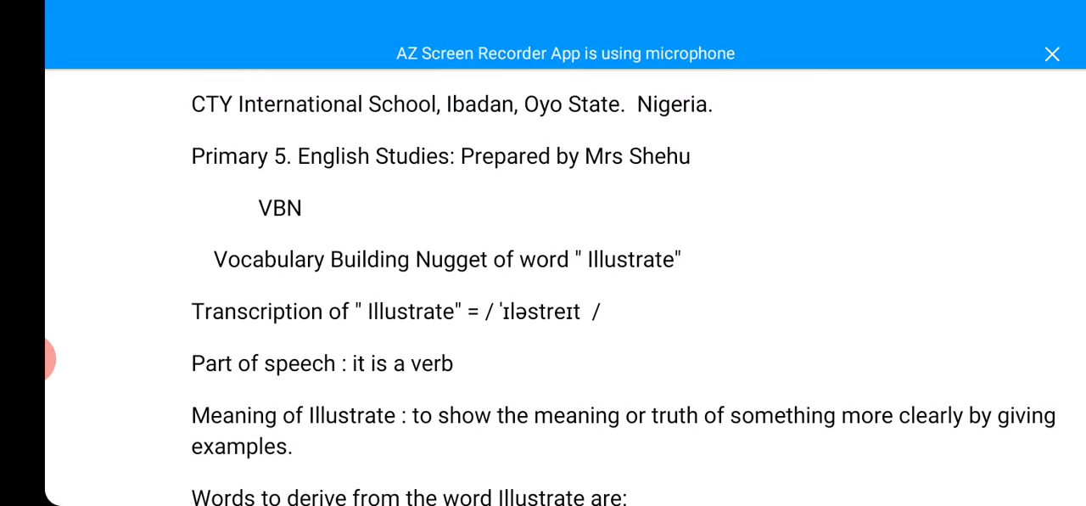
scroll("up", 3)
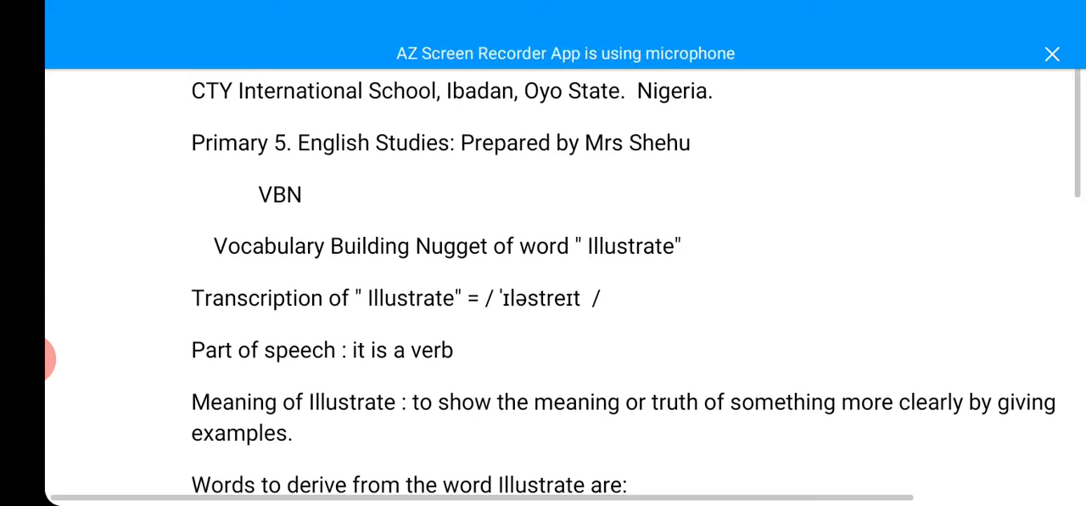
scroll("up", 3)
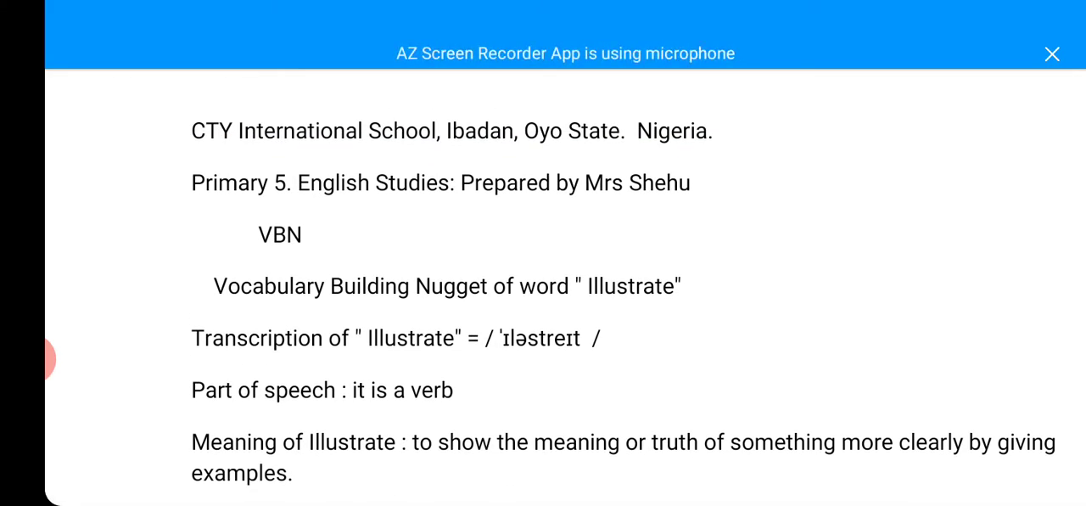
scroll("down", 3)
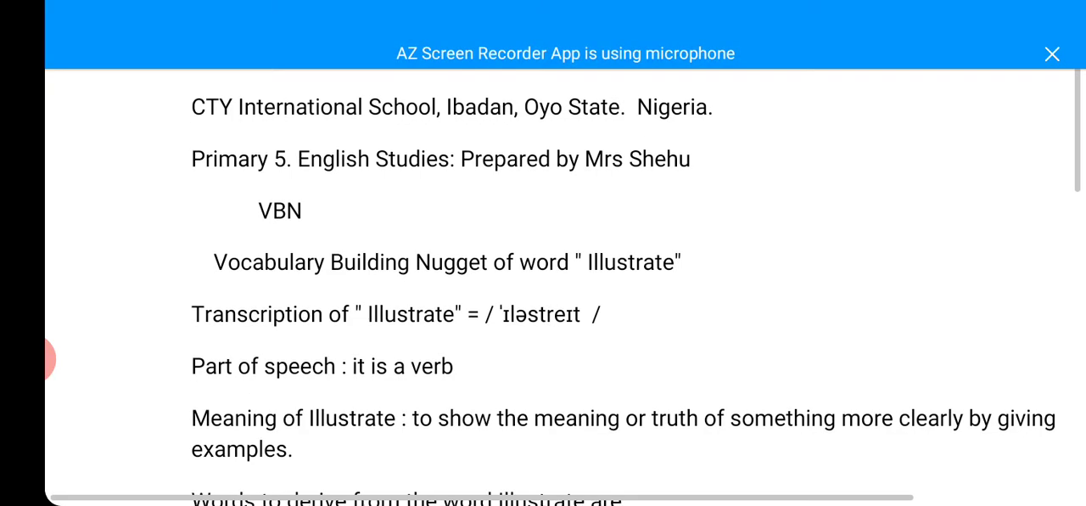
scroll("up", 3)
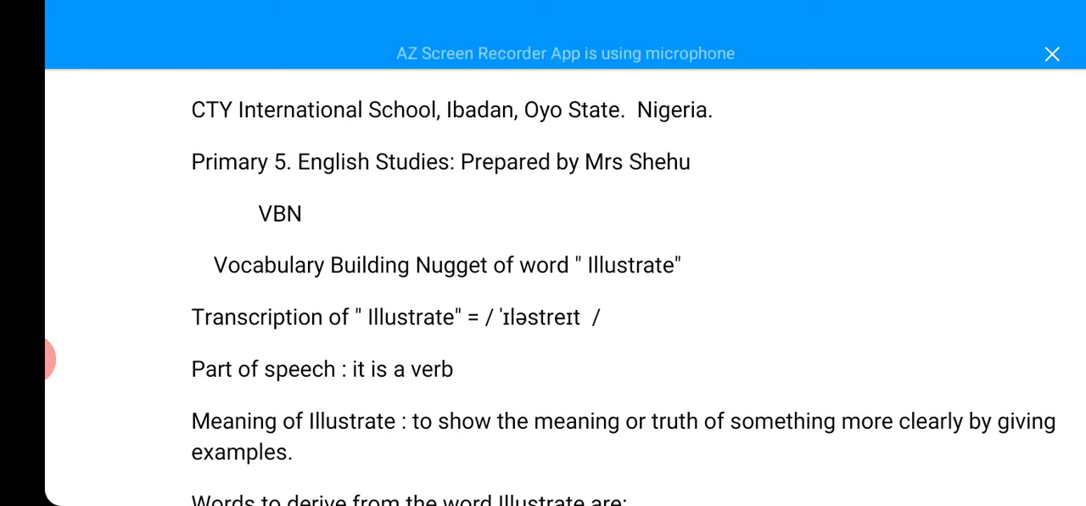
scroll("up", 3)
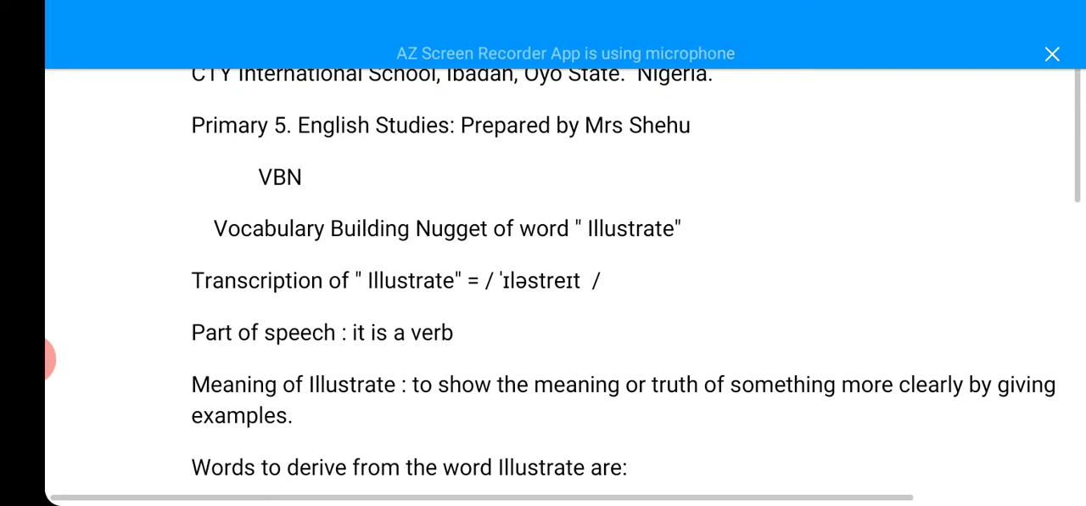
scroll("down", 3)
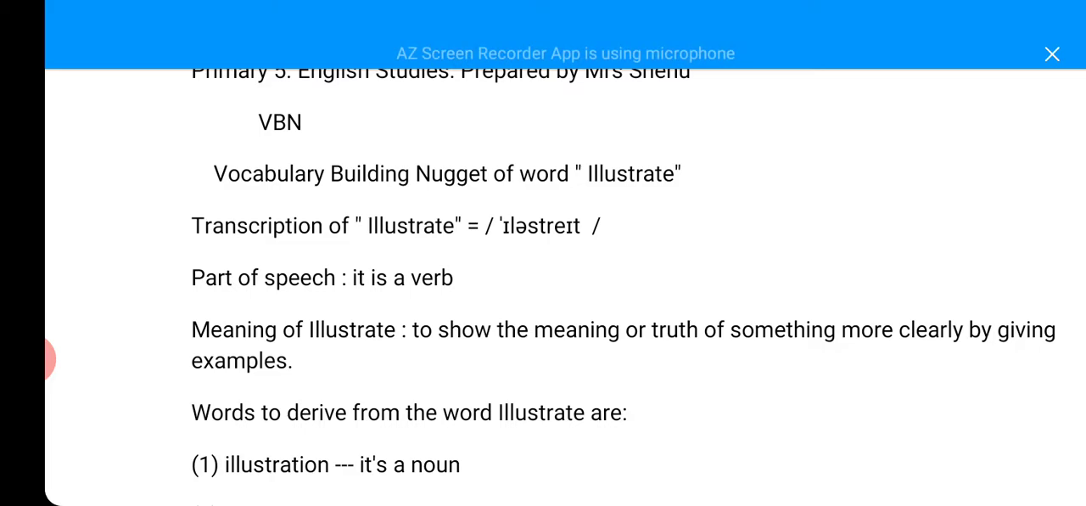
scroll("down", 3)
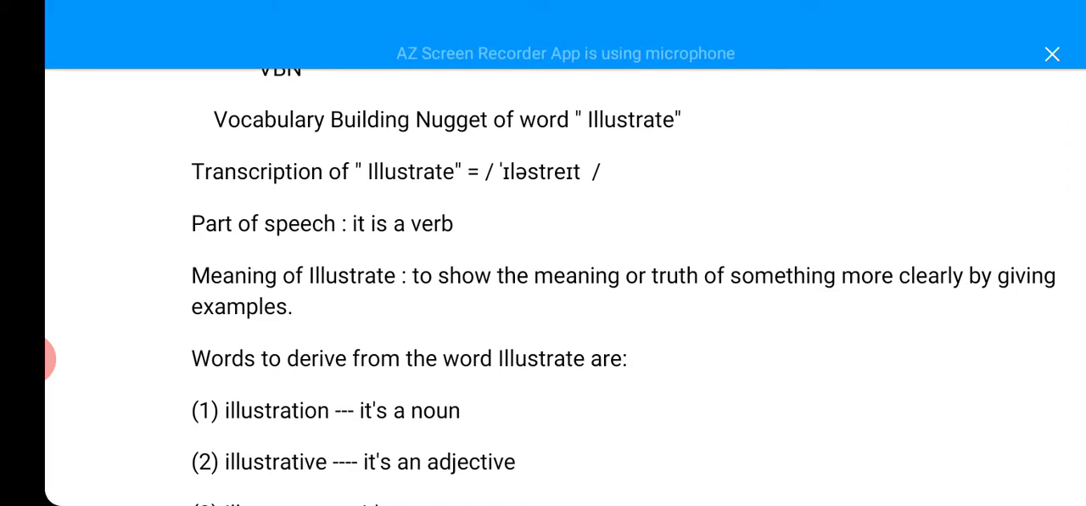
scroll("up", 3)
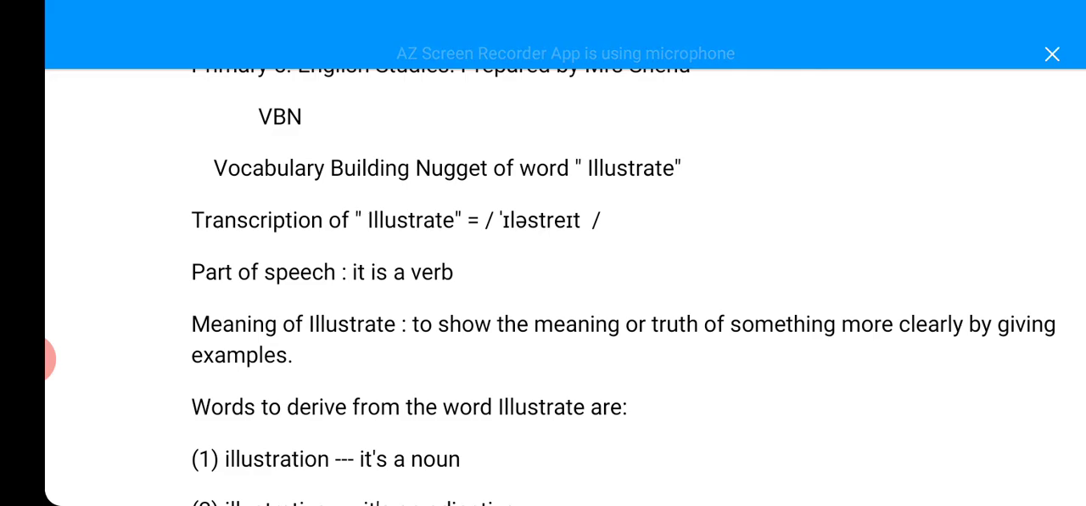
scroll("down", 3)
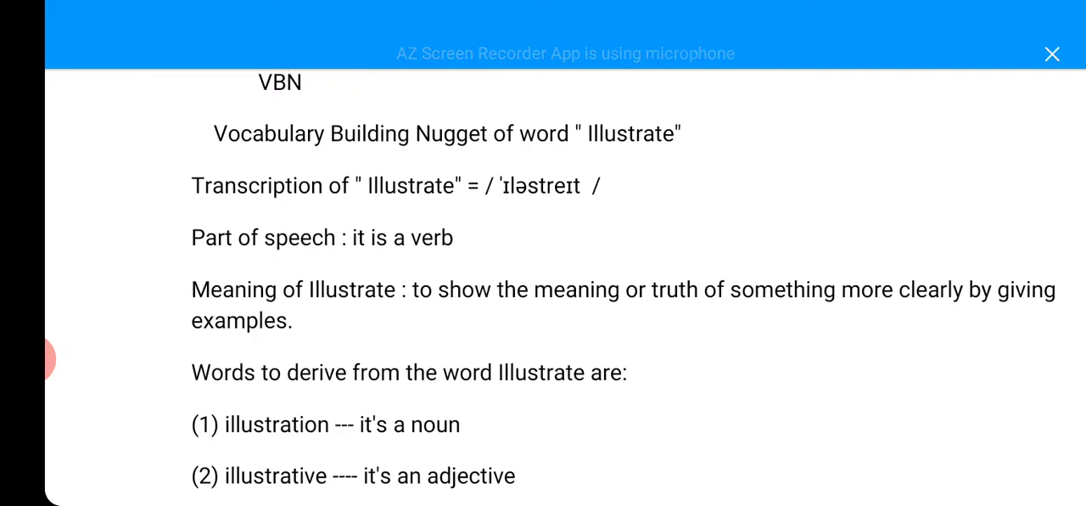
scroll("up", 3)
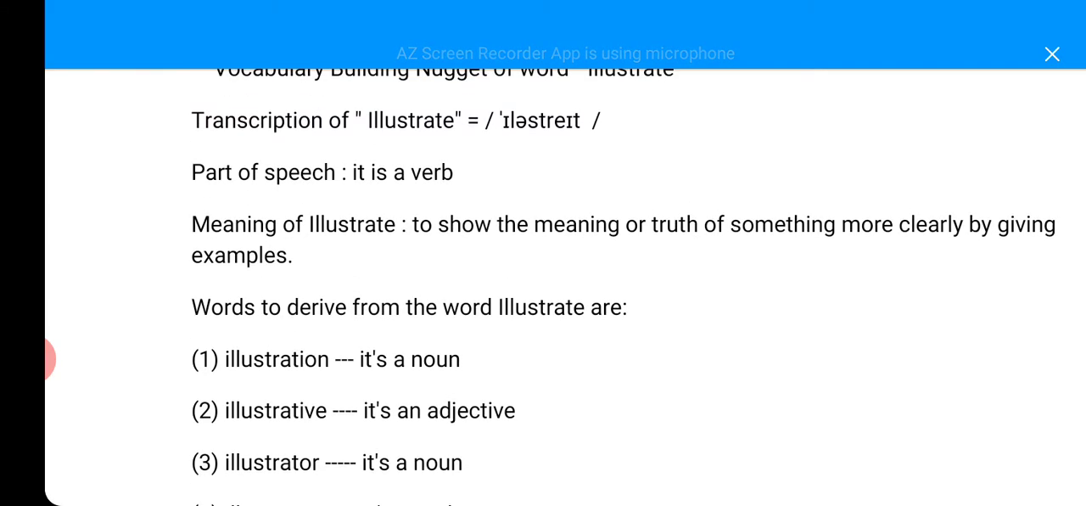
scroll("down", 3)
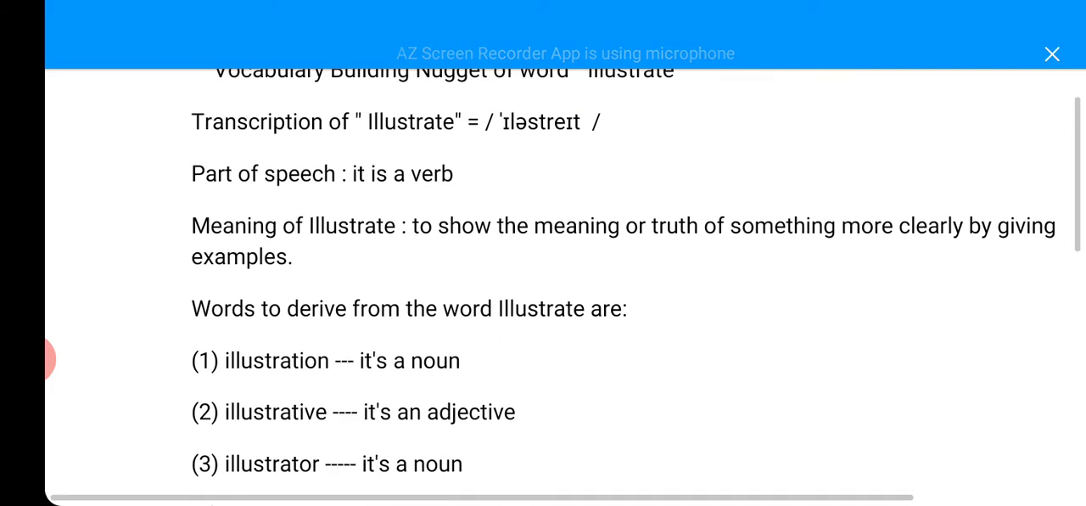
scroll("up", 3)
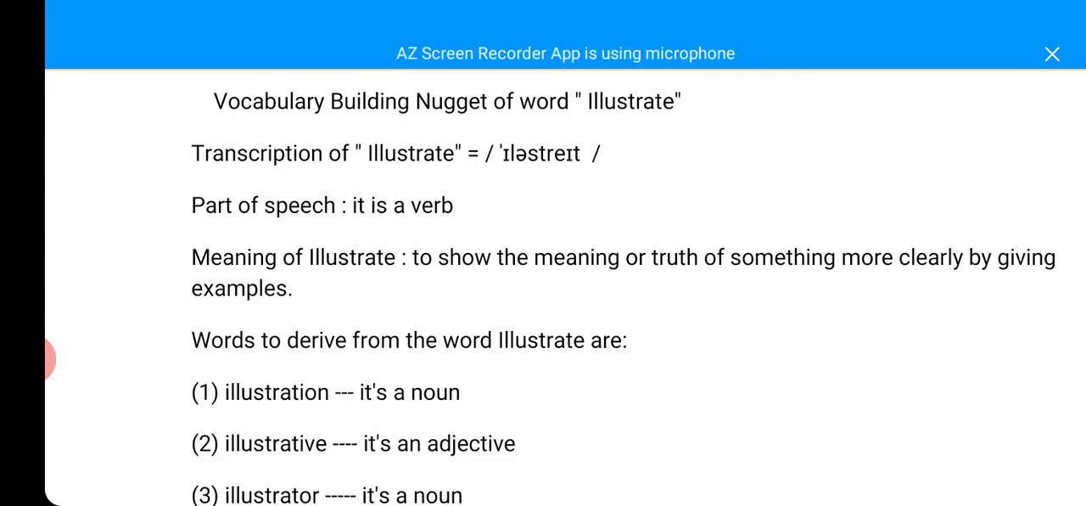
scroll("down", 3)
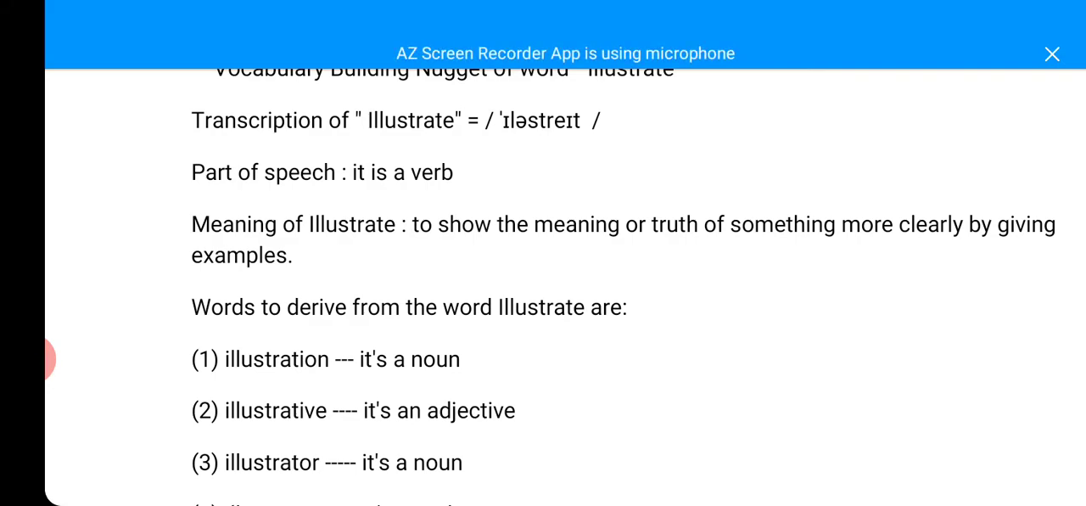
scroll("down", 3)
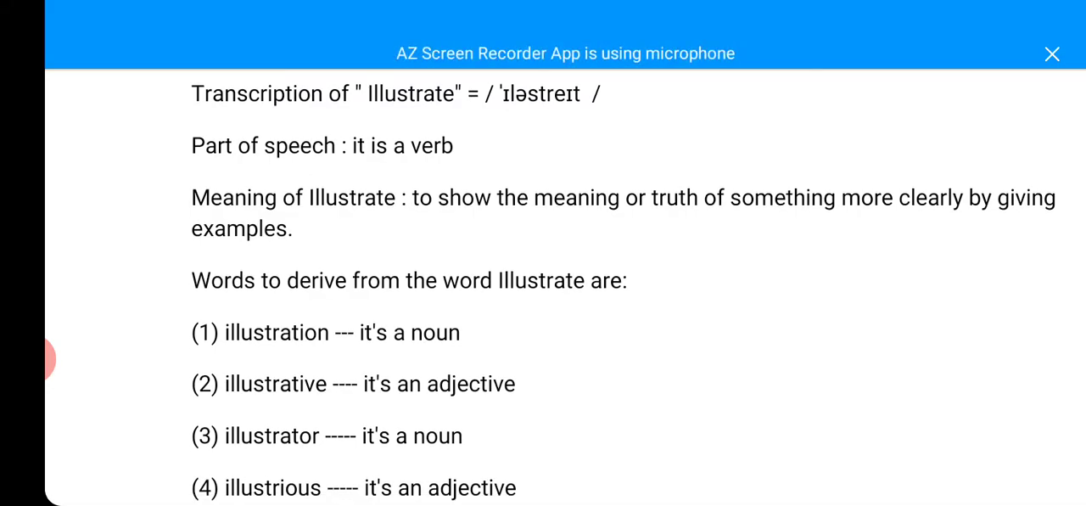
scroll("down", 3)
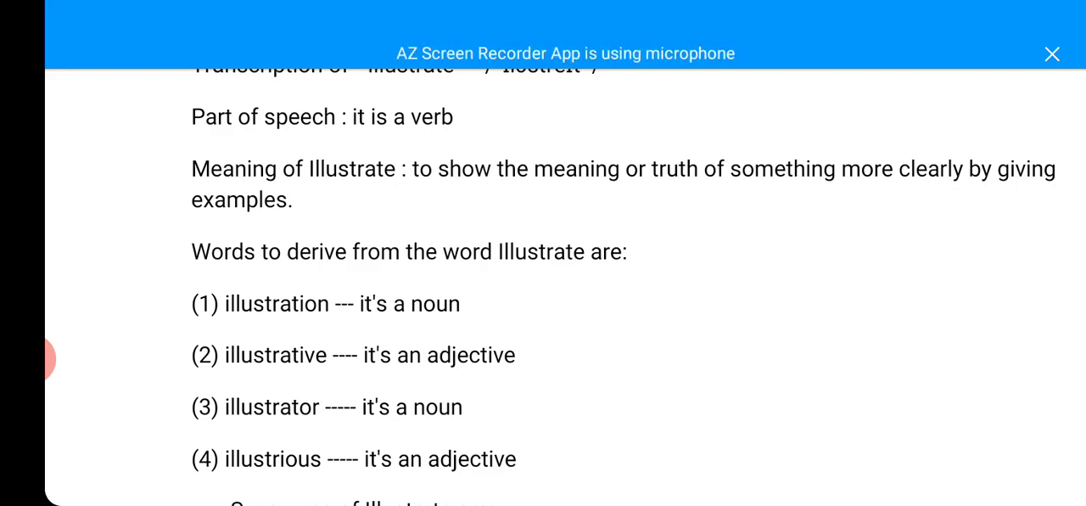
scroll("up", 3)
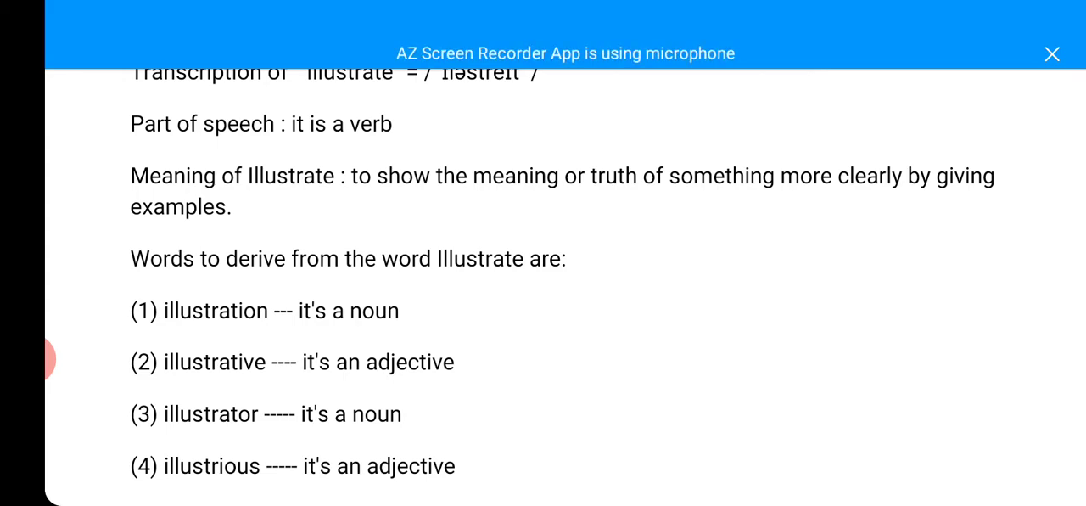
scroll("down", 3)
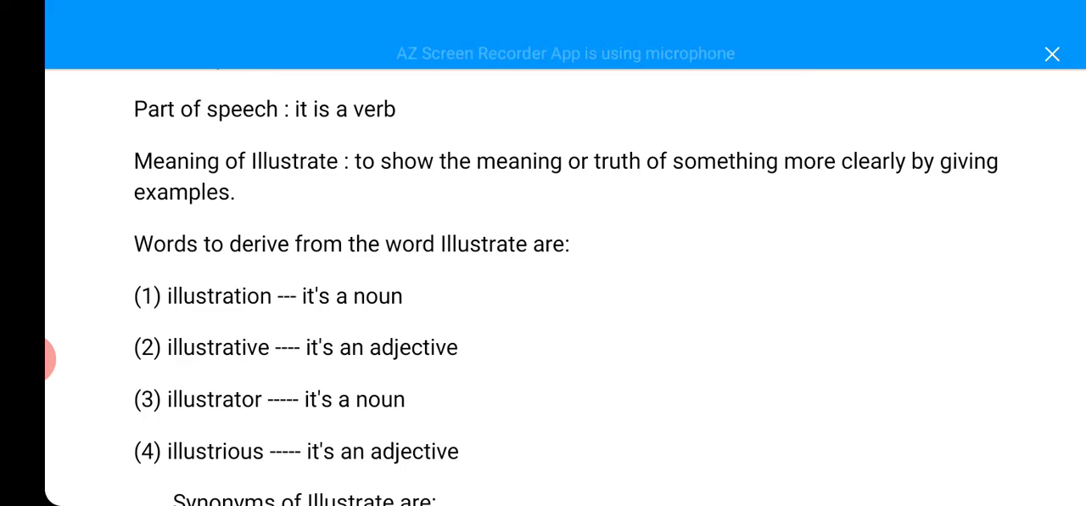
scroll("down", 3)
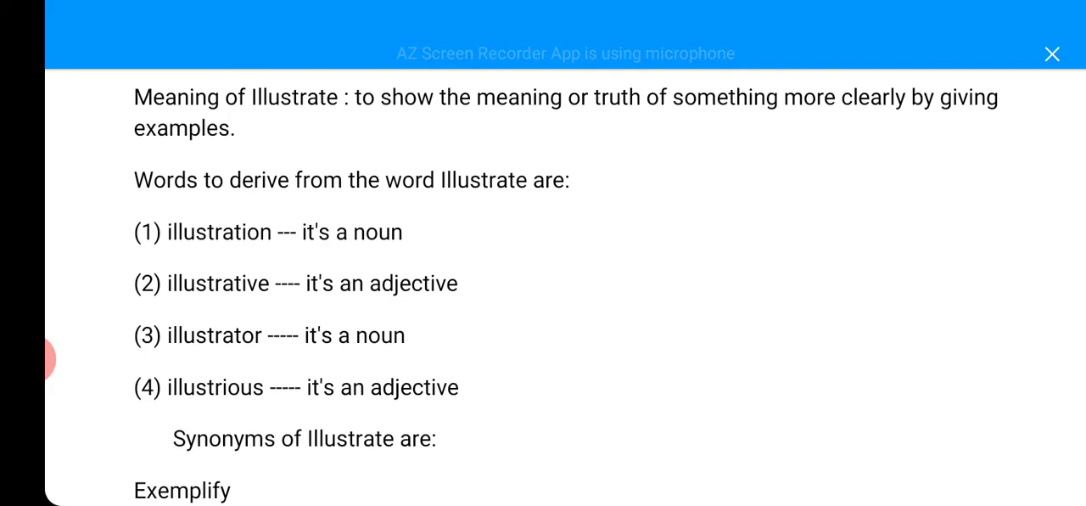
scroll("down", 3)
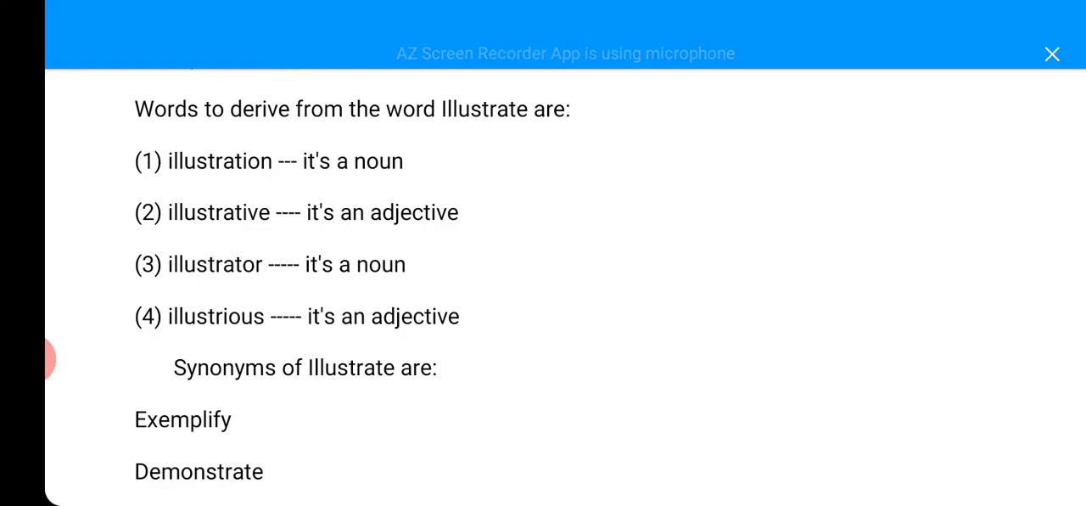
scroll("up", 3)
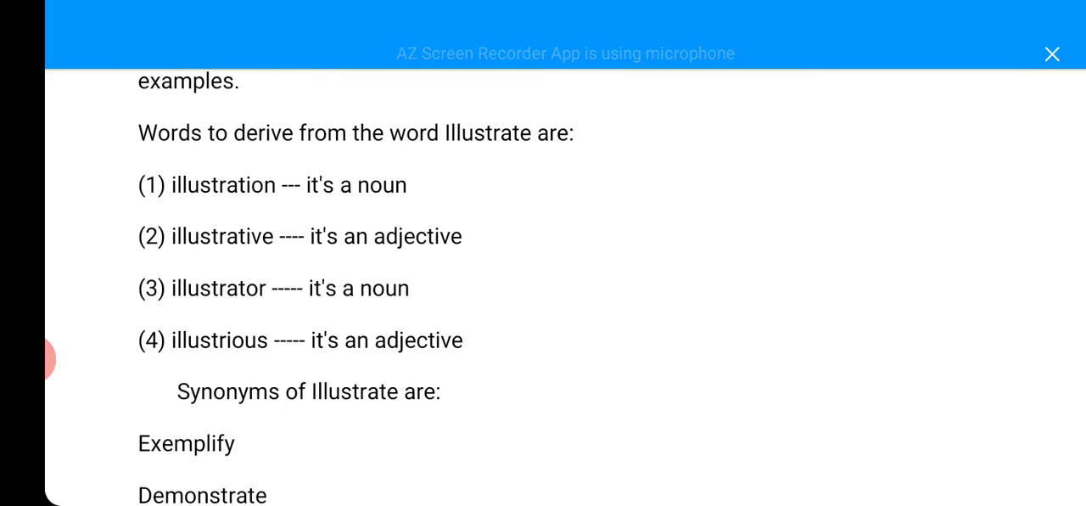
scroll("down", 3)
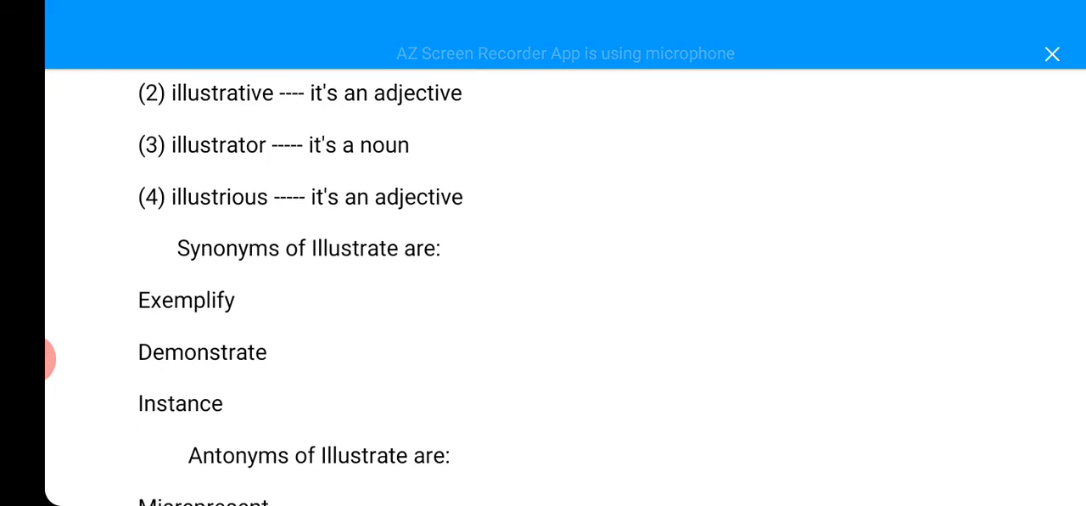
scroll("down", 3)
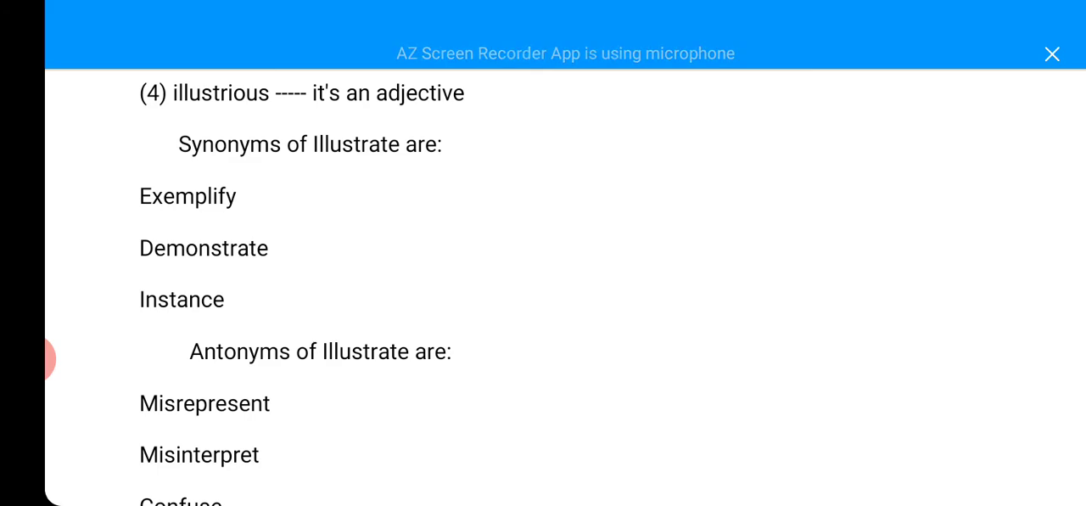
scroll("up", 3)
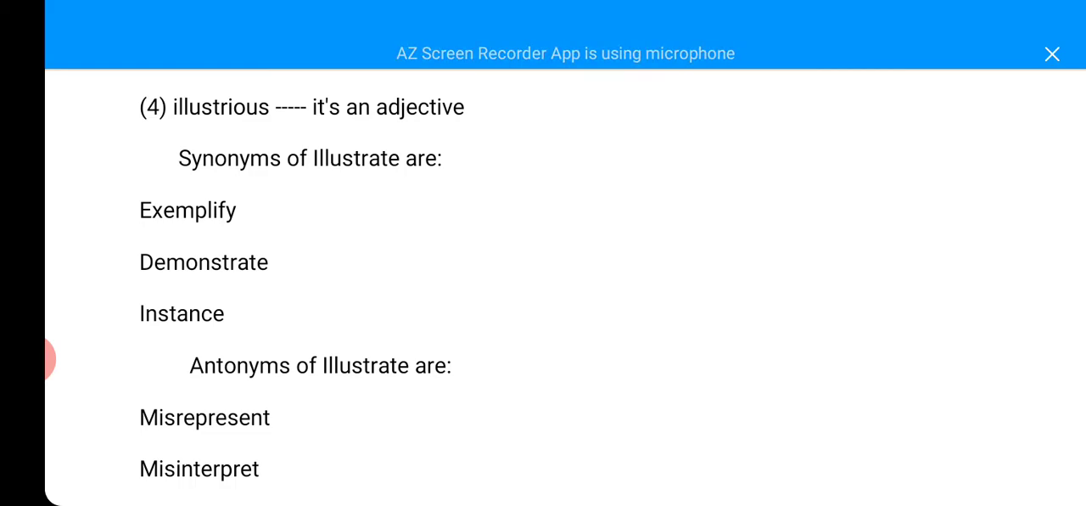
scroll("up", 3)
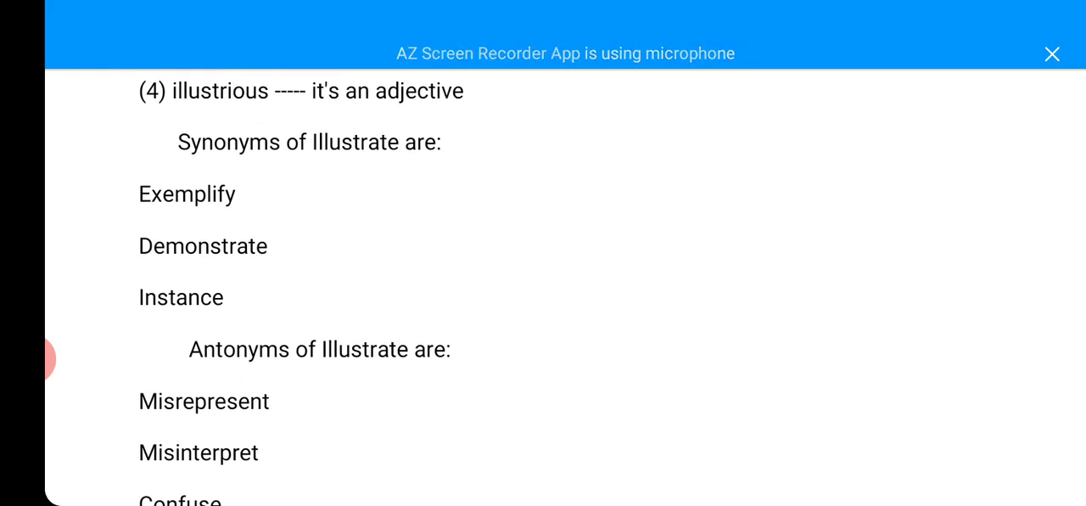
scroll("up", 3)
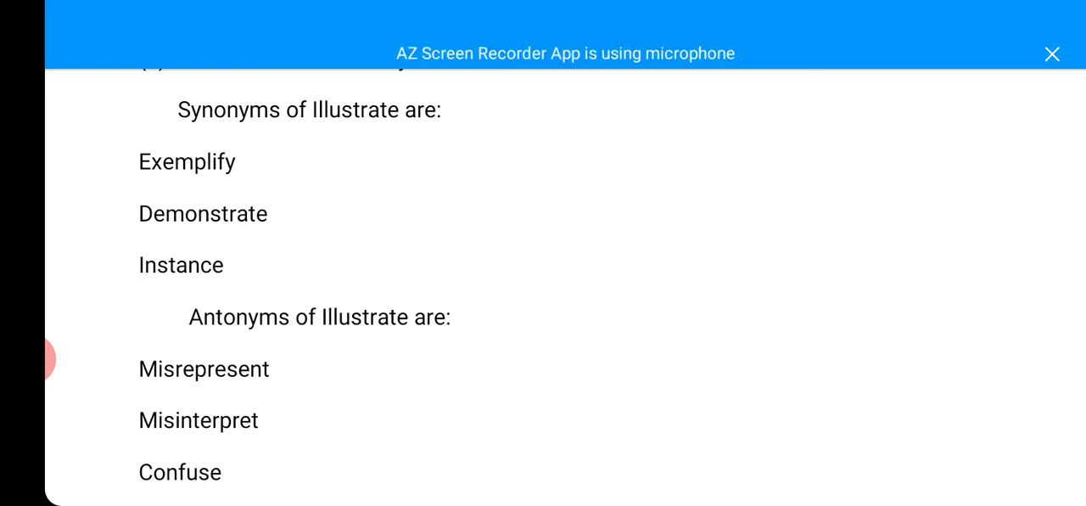
scroll("up", 3)
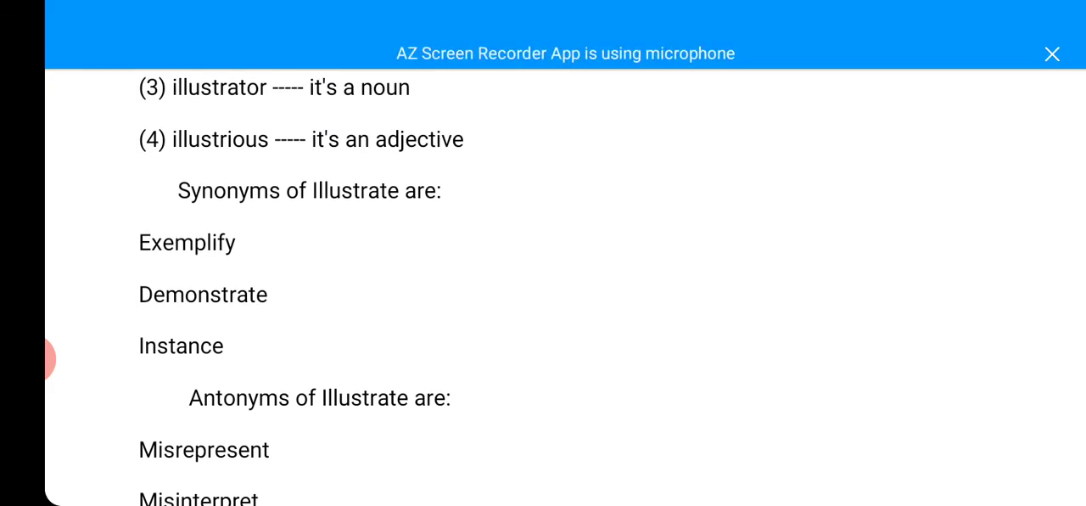
scroll("up", 3)
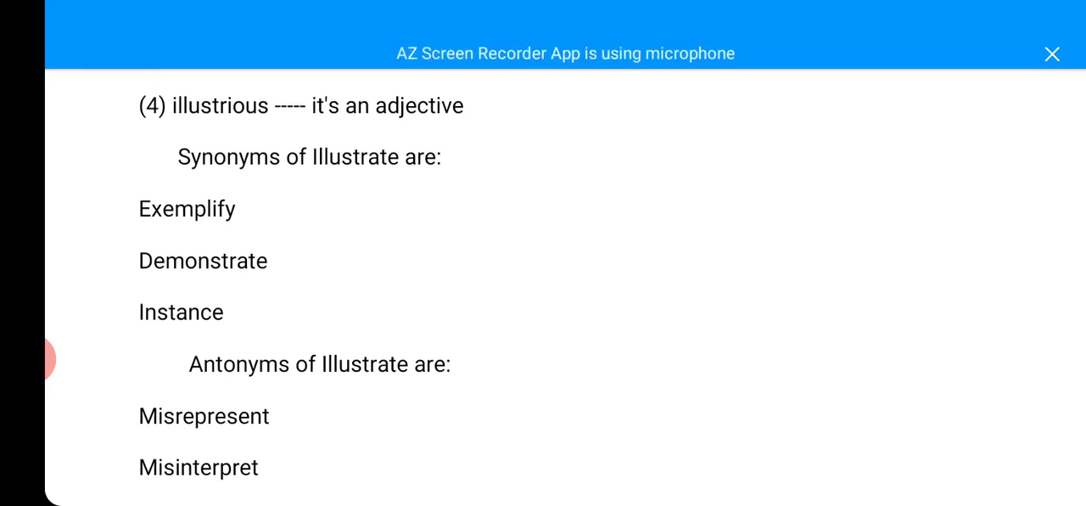
scroll("down", 3)
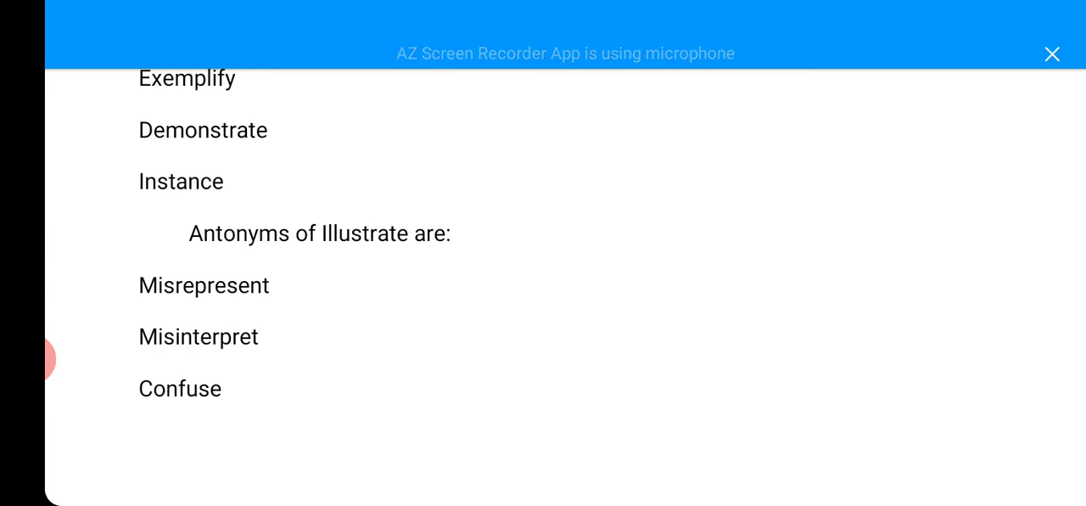
scroll("down", 3)
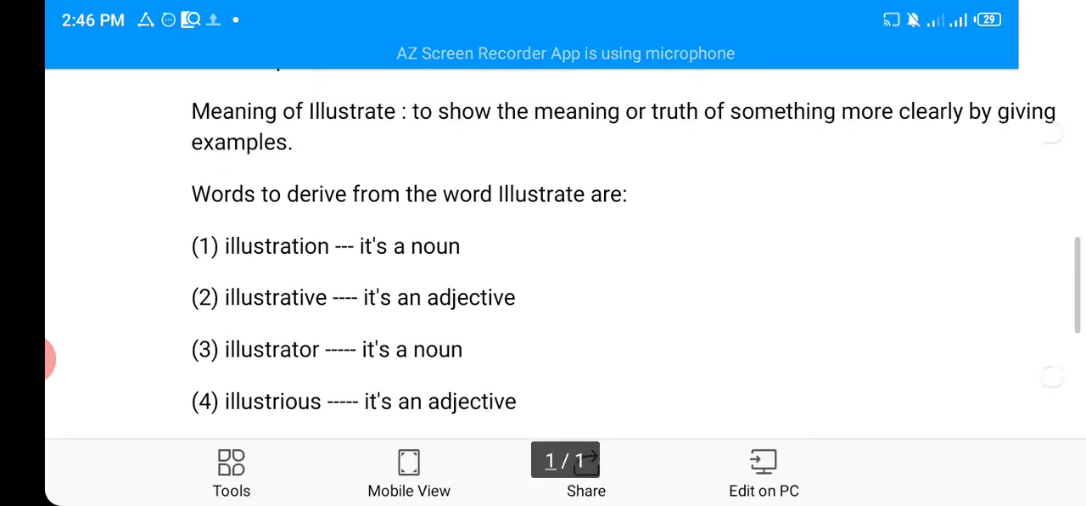
scroll("up", 3)
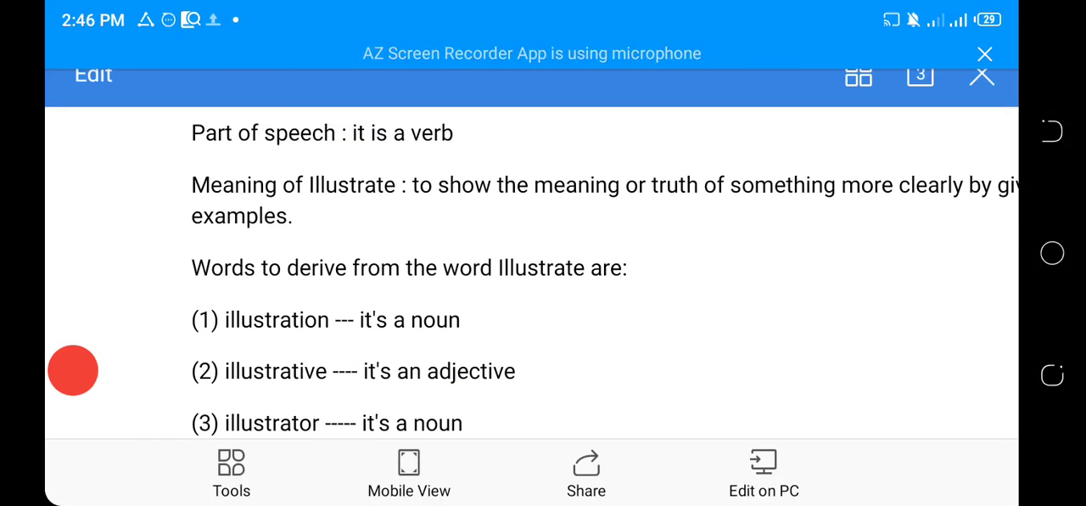
scroll("up", 3)
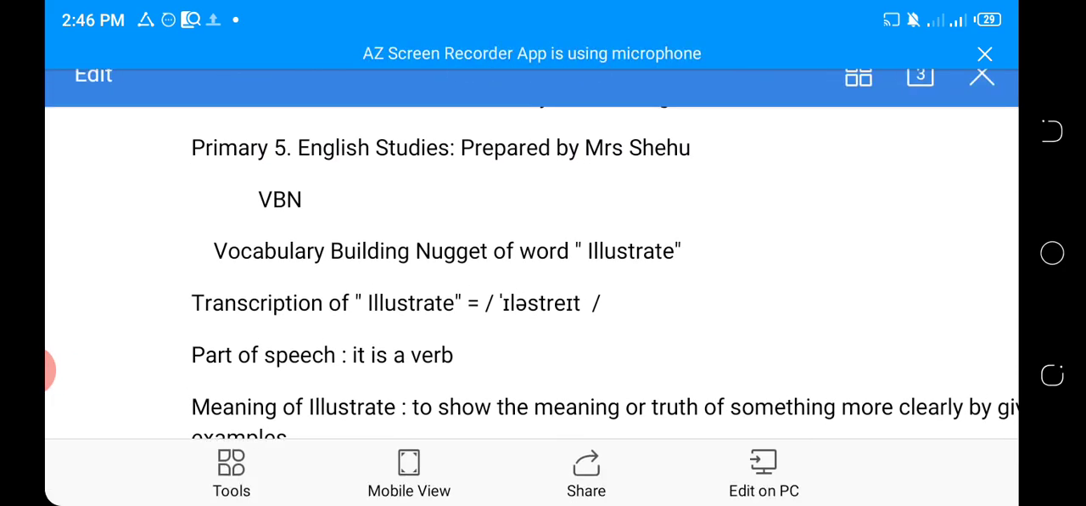
scroll("down", 3)
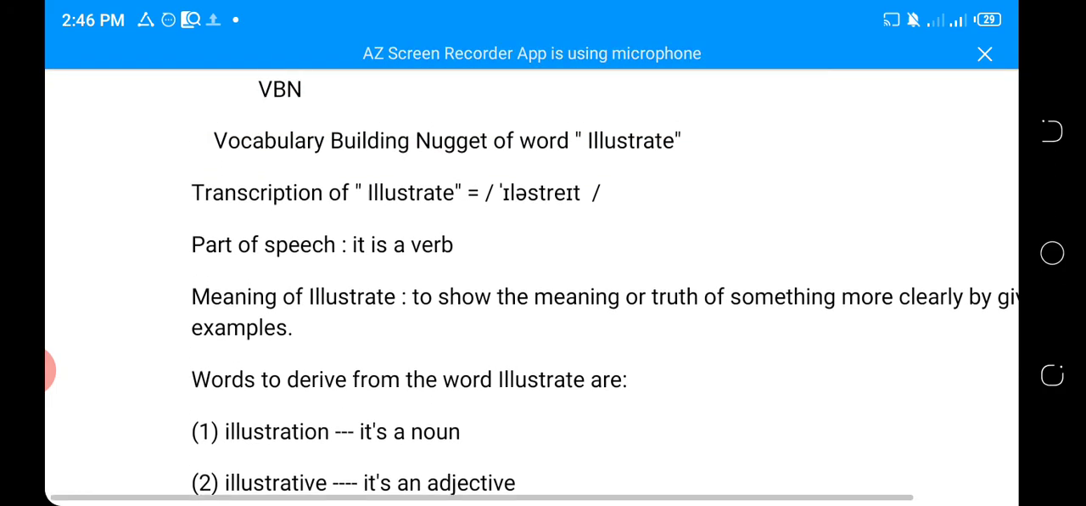
scroll("up", 3)
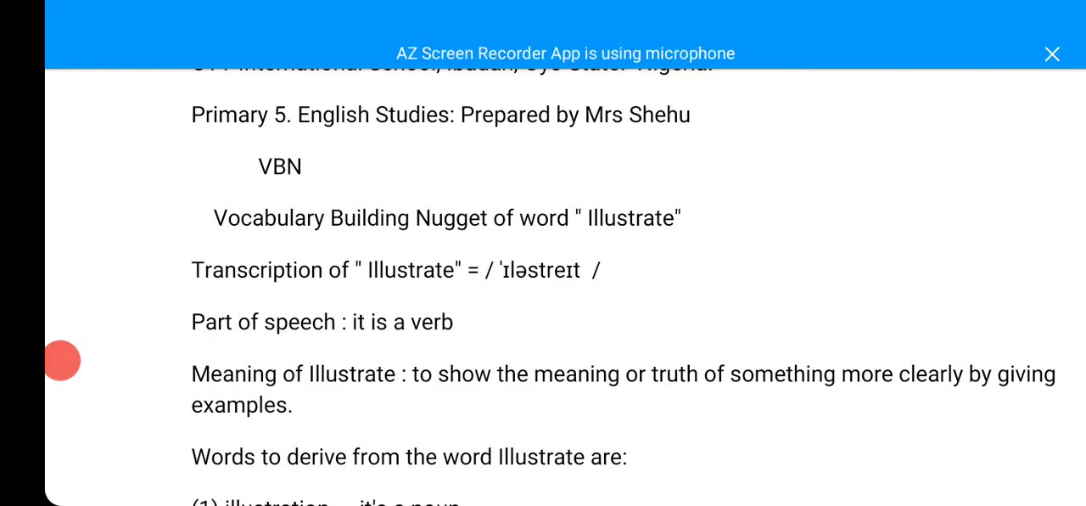
scroll("down", 3)
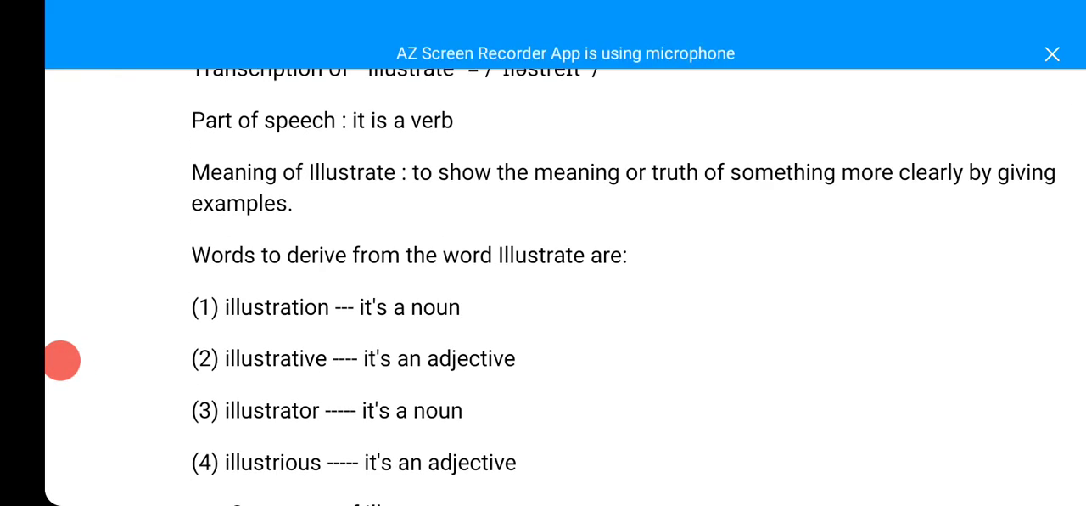
scroll("down", 3)
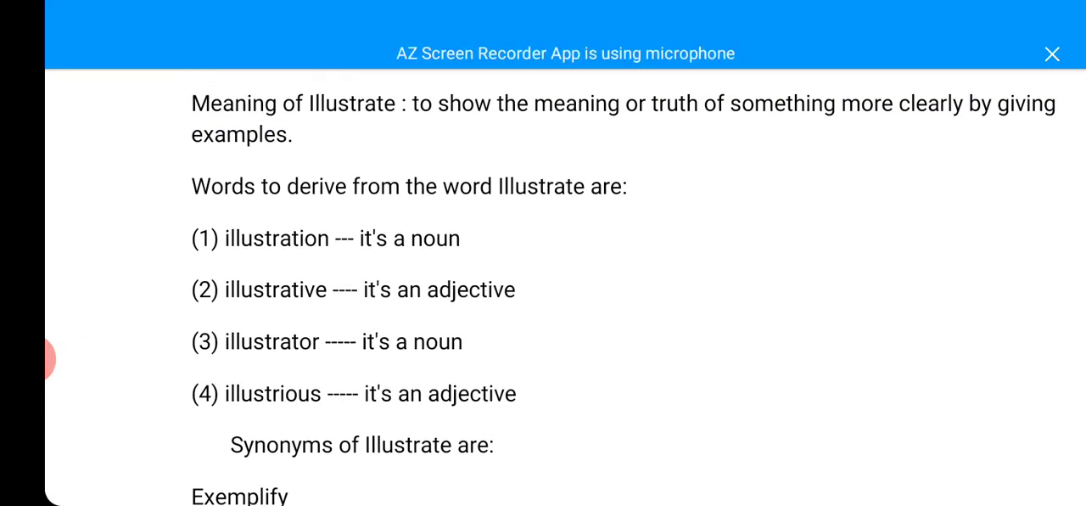
scroll("down", 3)
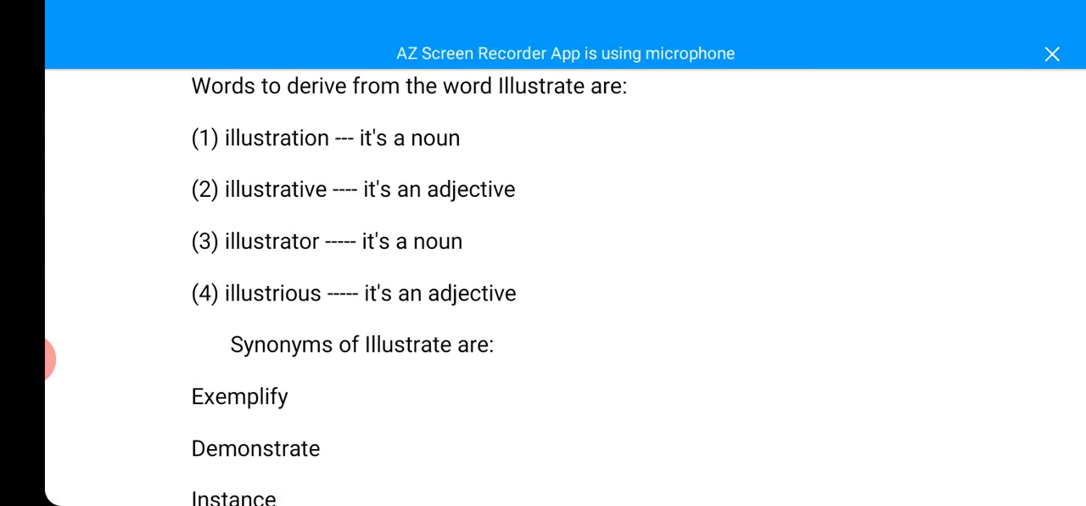
scroll("down", 3)
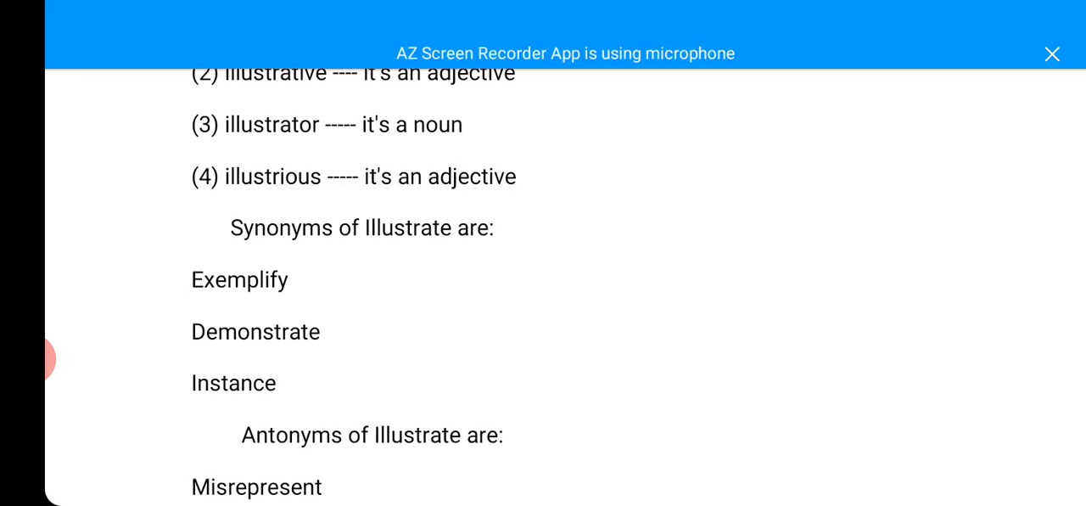
scroll("up", 3)
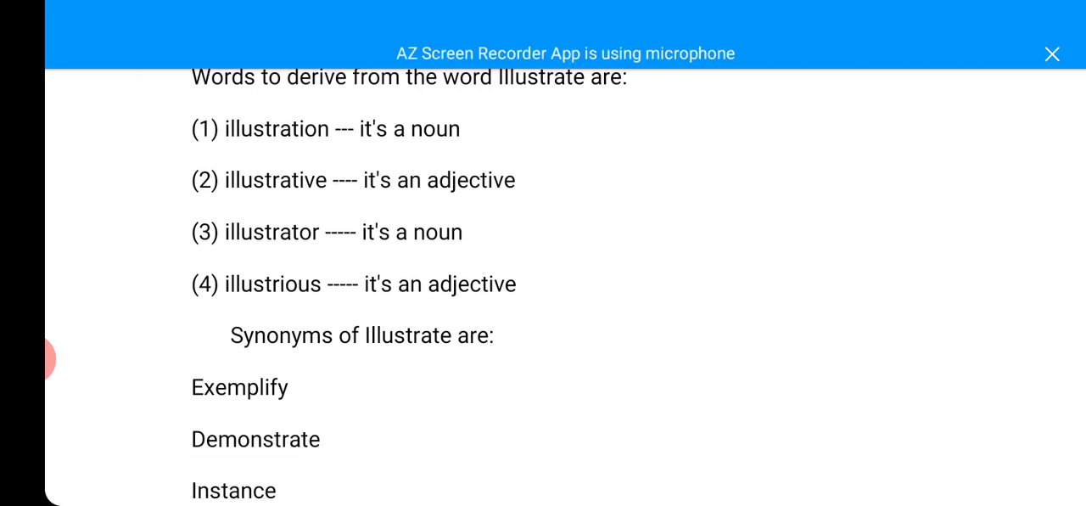
scroll("down", 3)
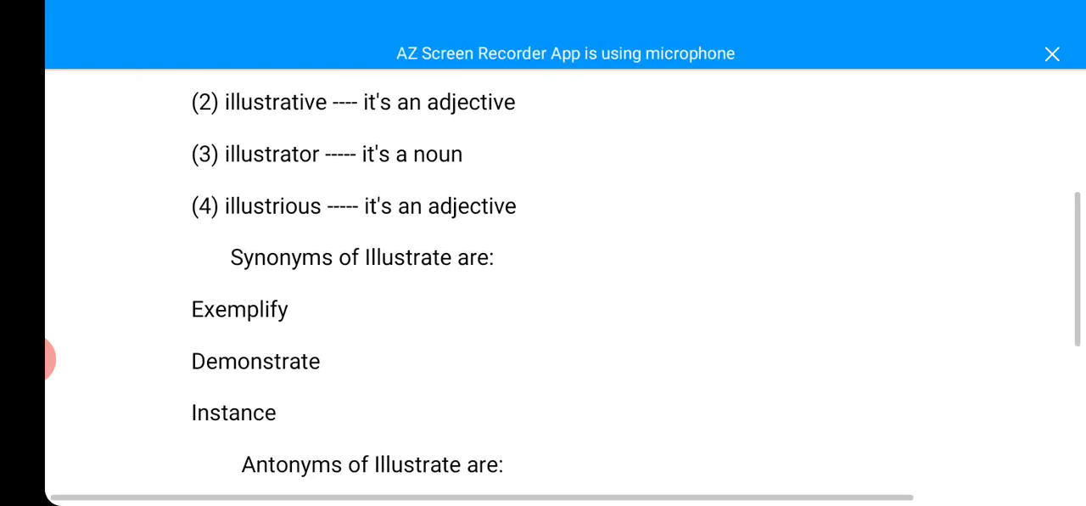
scroll("down", 3)
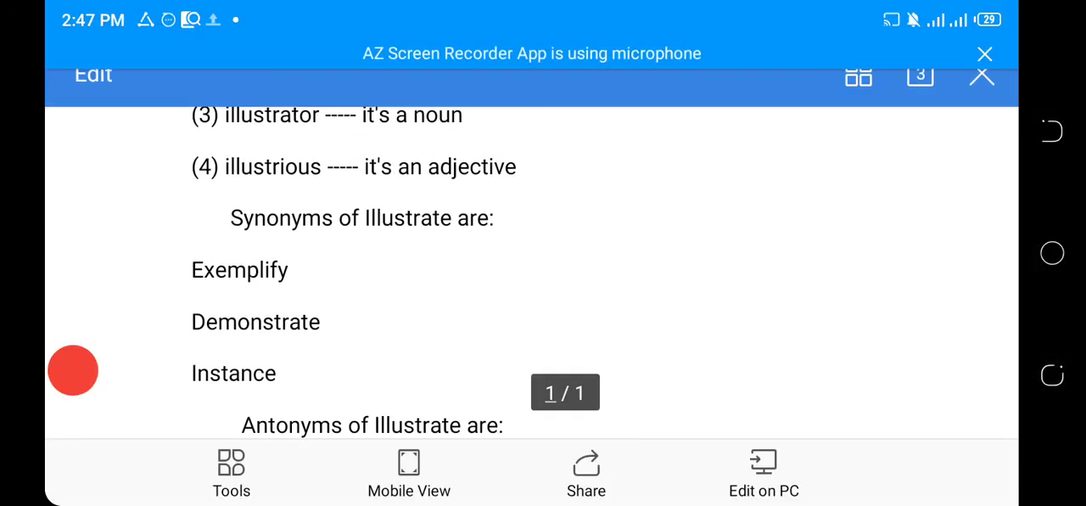
scroll("up", 3)
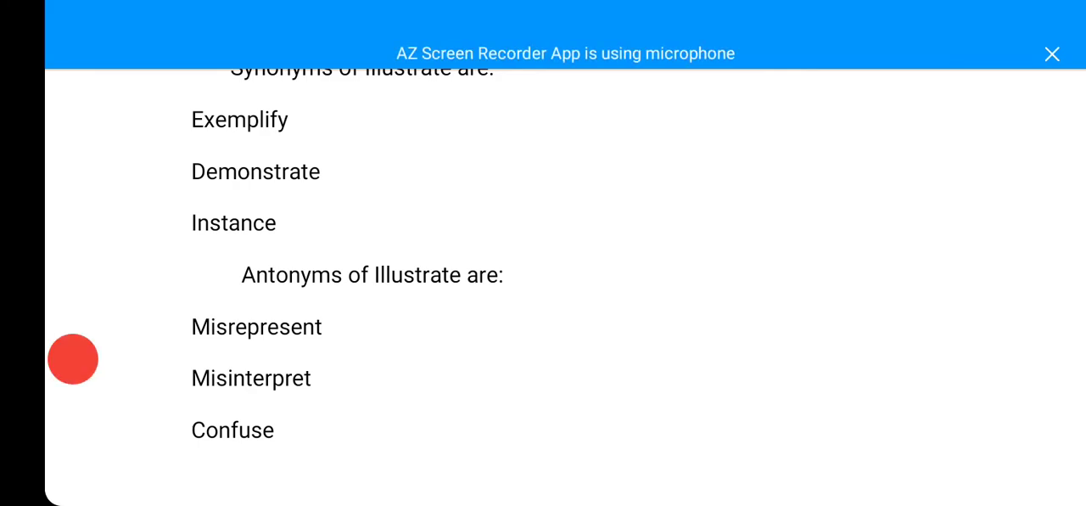
scroll("up", 3)
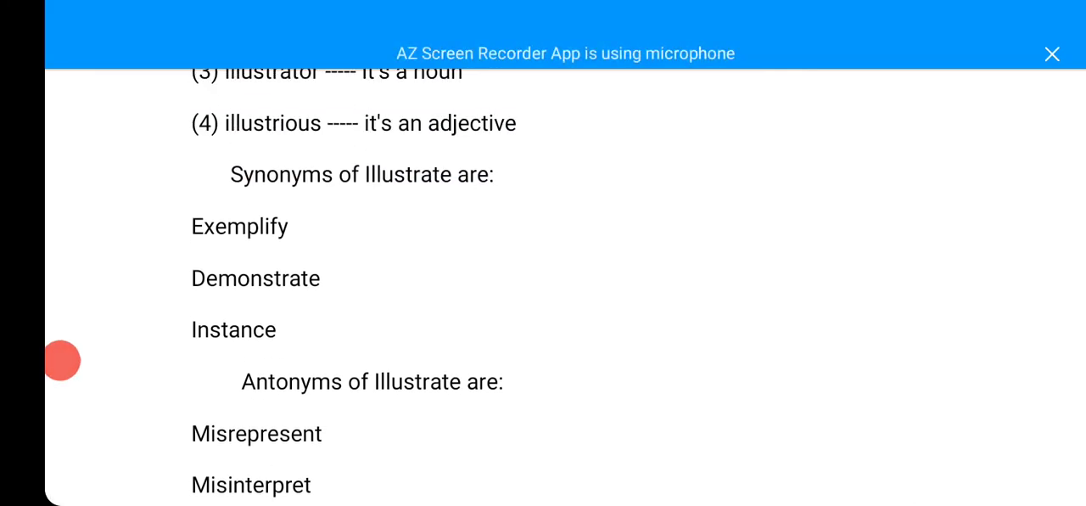
scroll("up", 3)
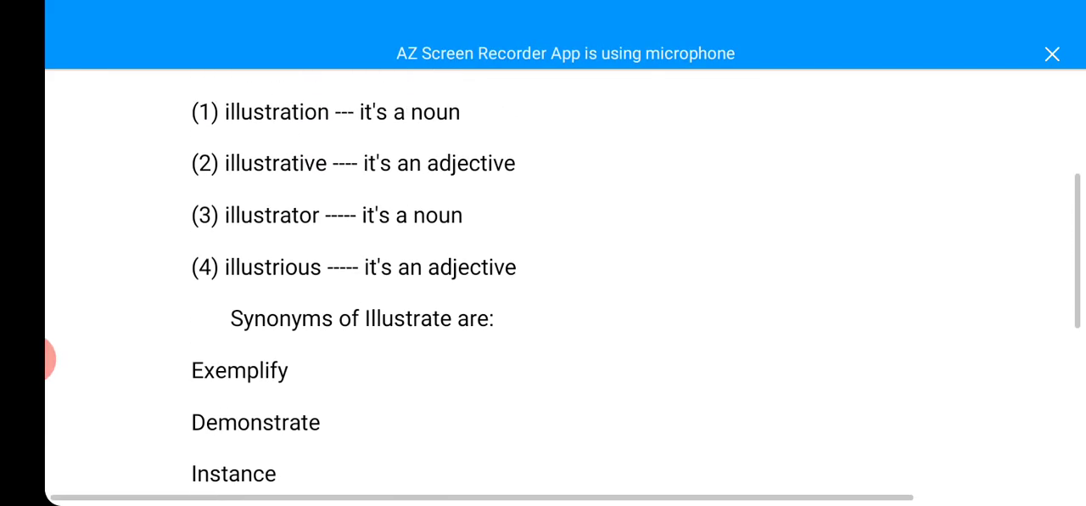
scroll("down", 3)
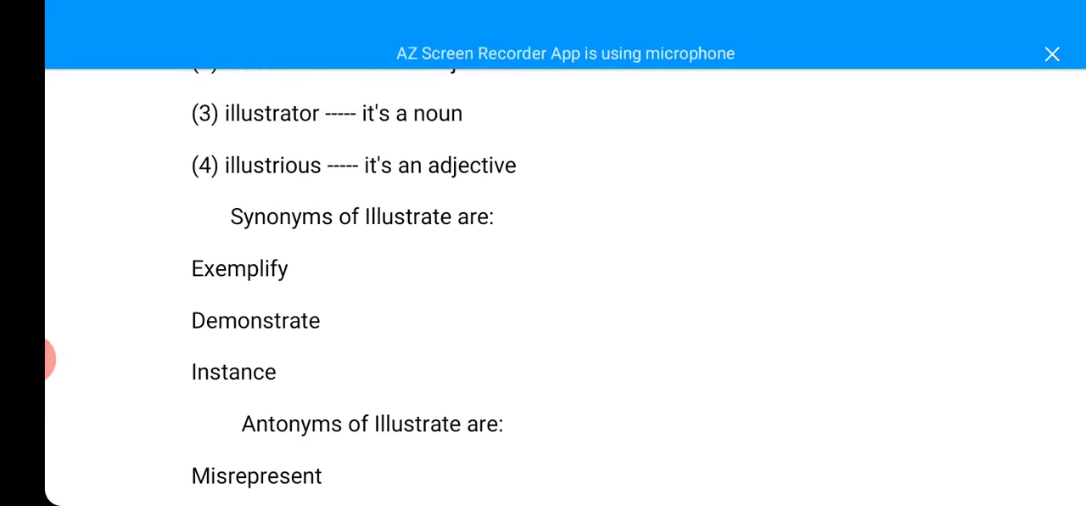
scroll("down", 3)
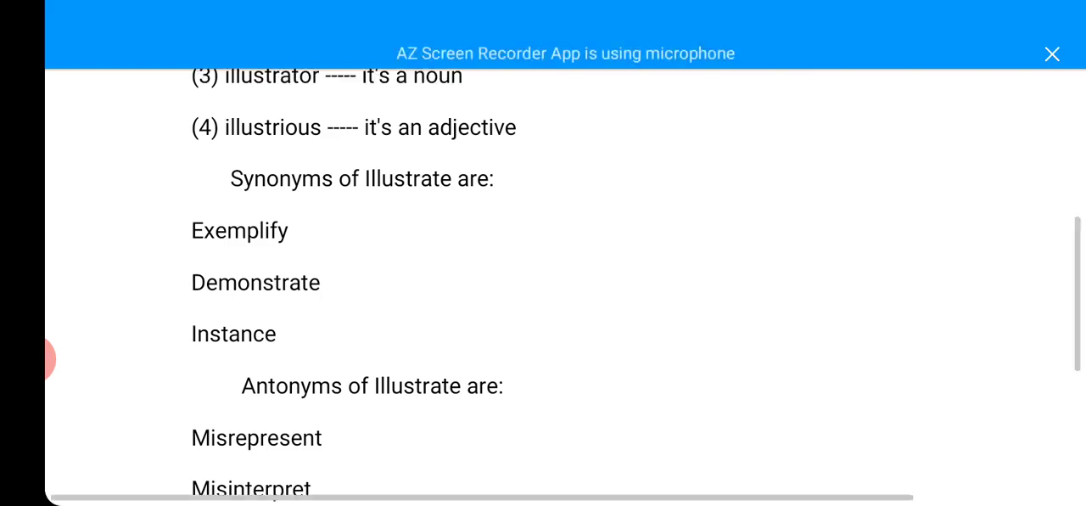
scroll("up", 3)
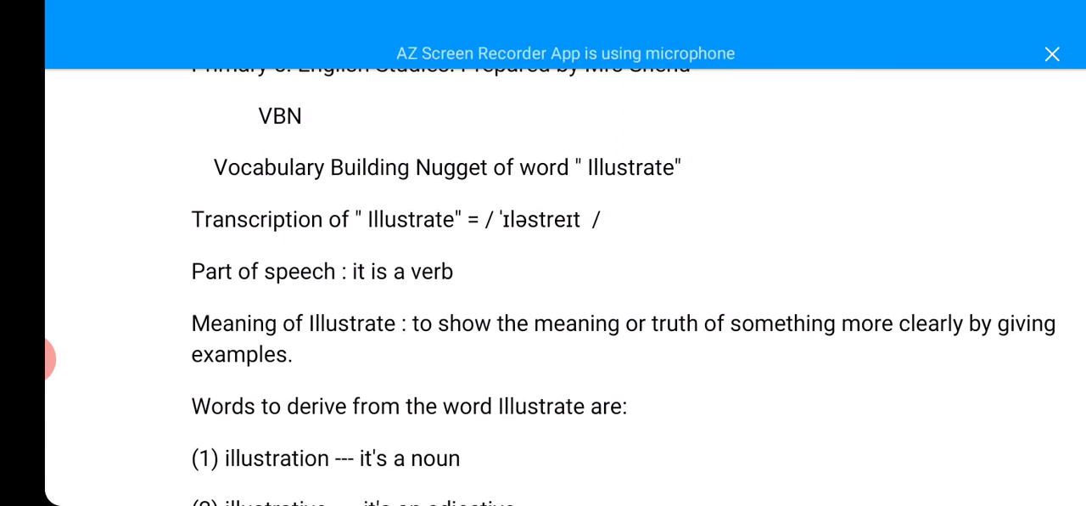
scroll("down", 3)
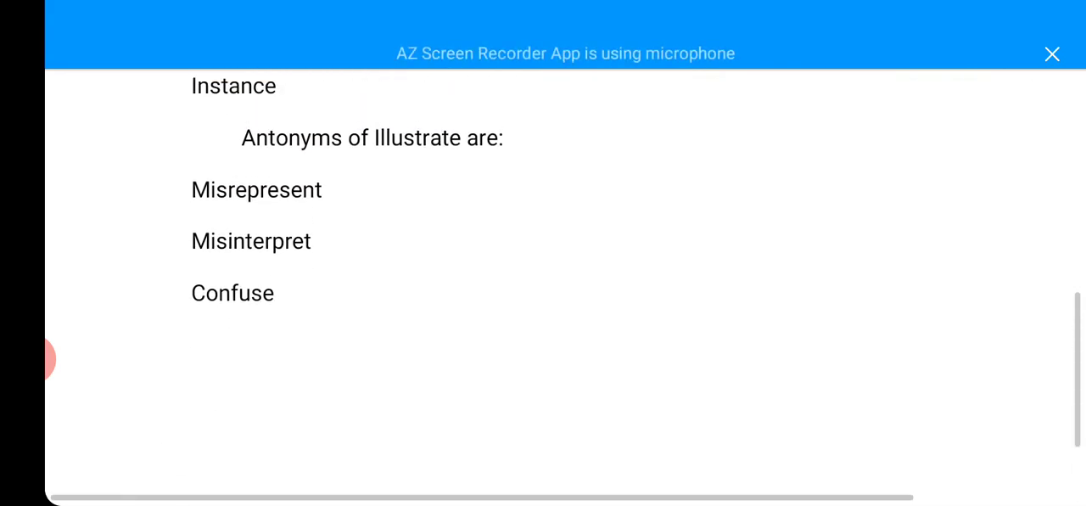
scroll("up", 3)
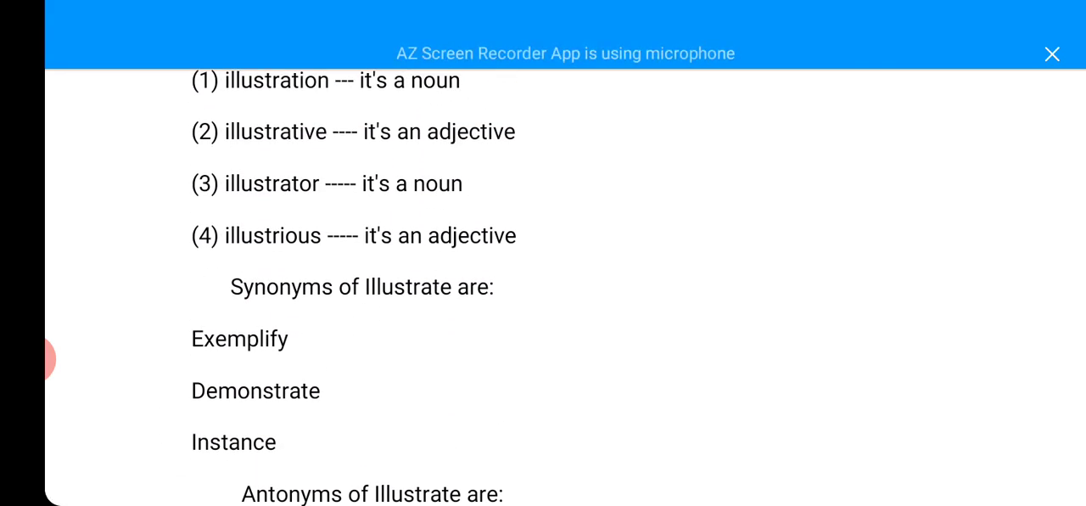